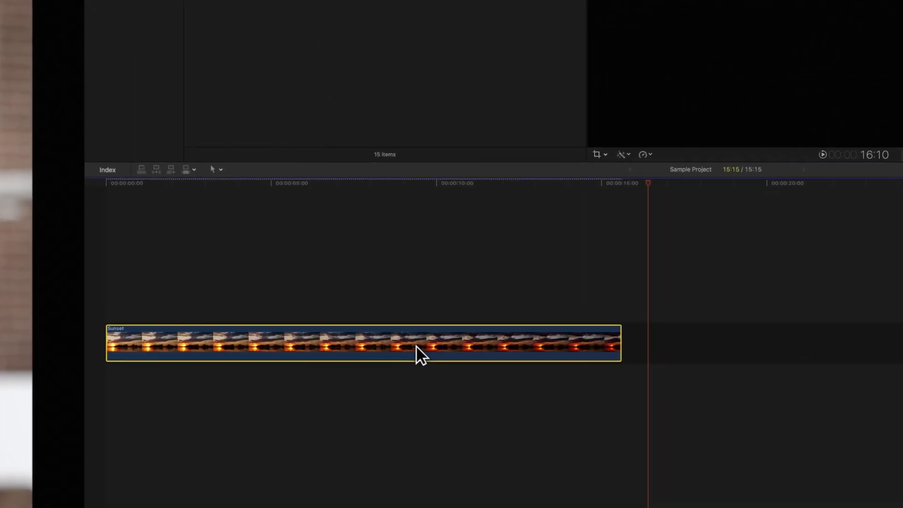
- Select the Sunset clip in the timeline and show the video effects library
left_click(503, 183)
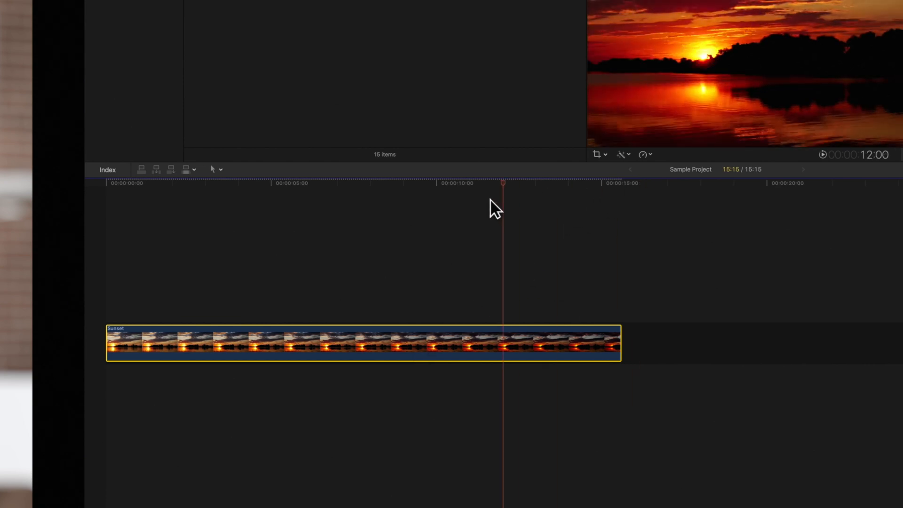
left_click(251, 183)
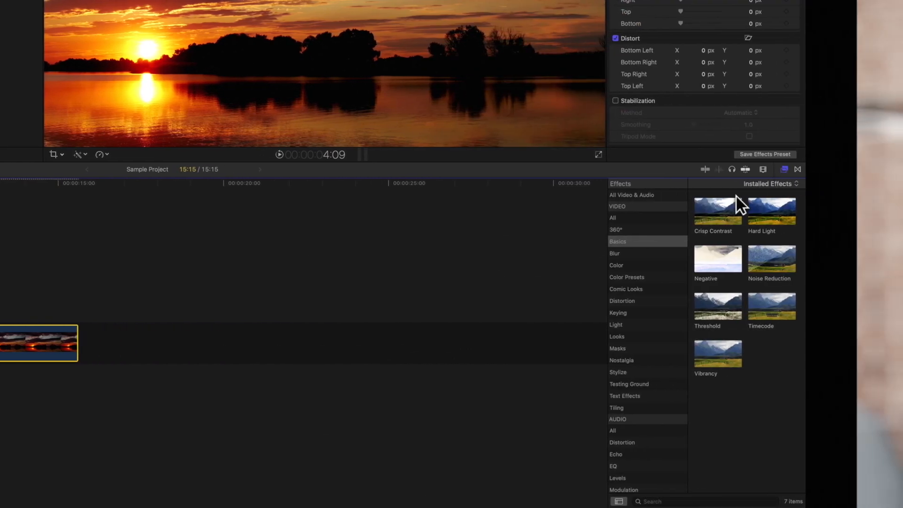
- Apply the Colorize effect from the Color category to the Sunset clip
left_click(616, 264)
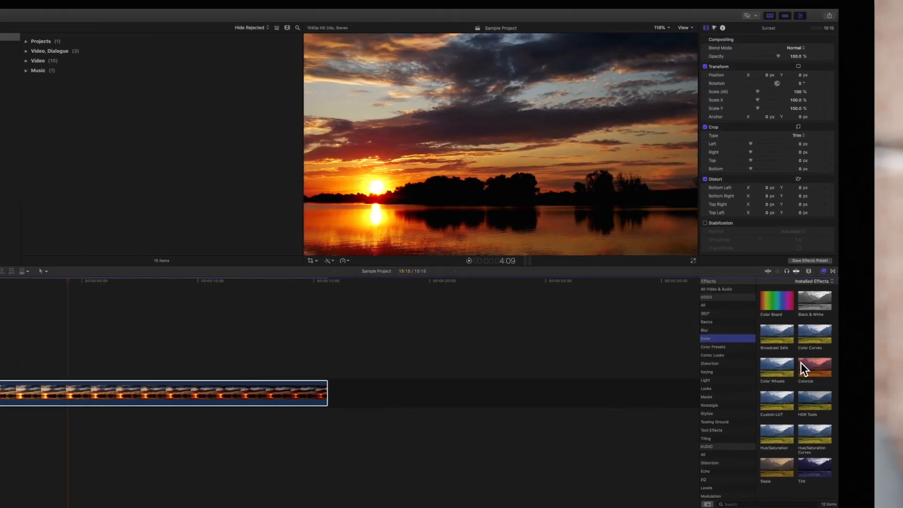
double_click(814, 367)
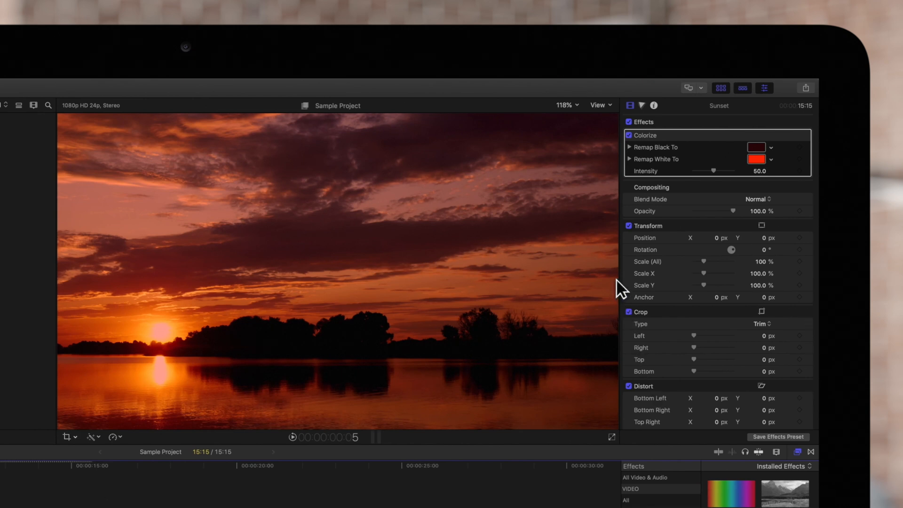
mouse_move(771, 94)
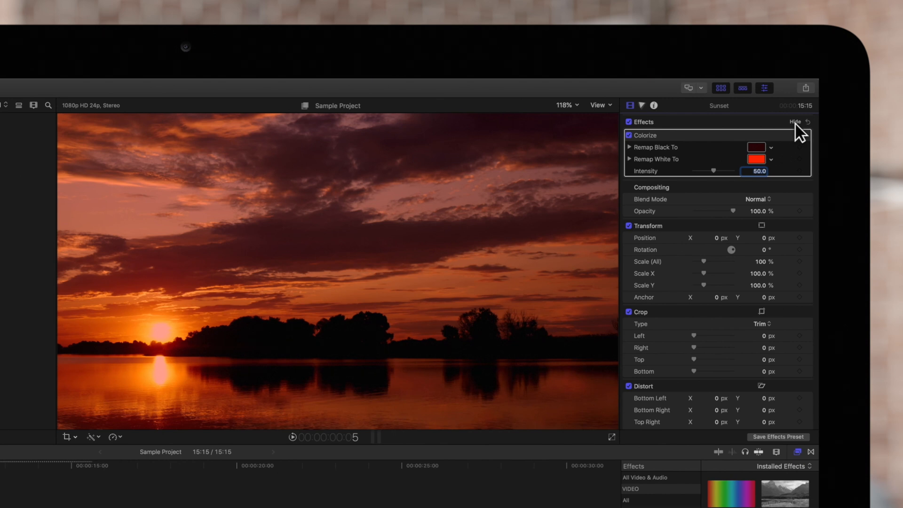
- Set Colorize's Remap Black to dark violet and Remap White to bright purple
left_click(757, 211)
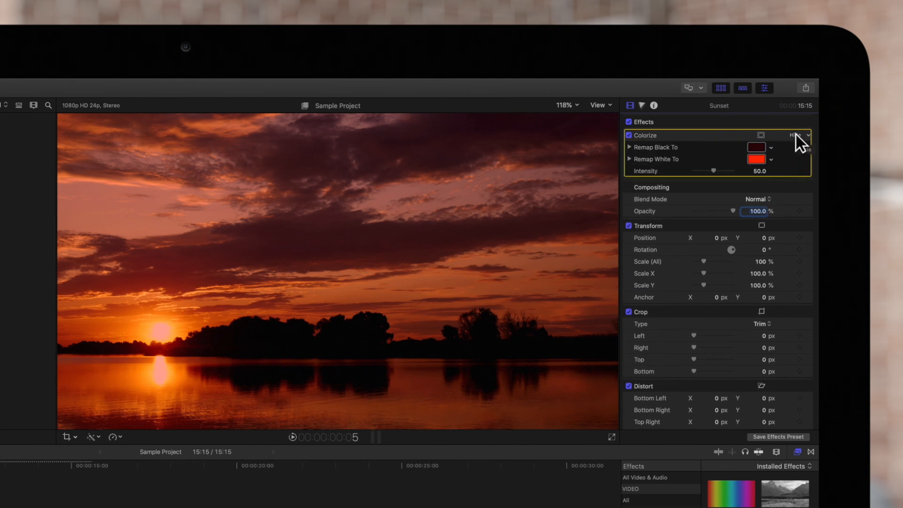
left_click(756, 146)
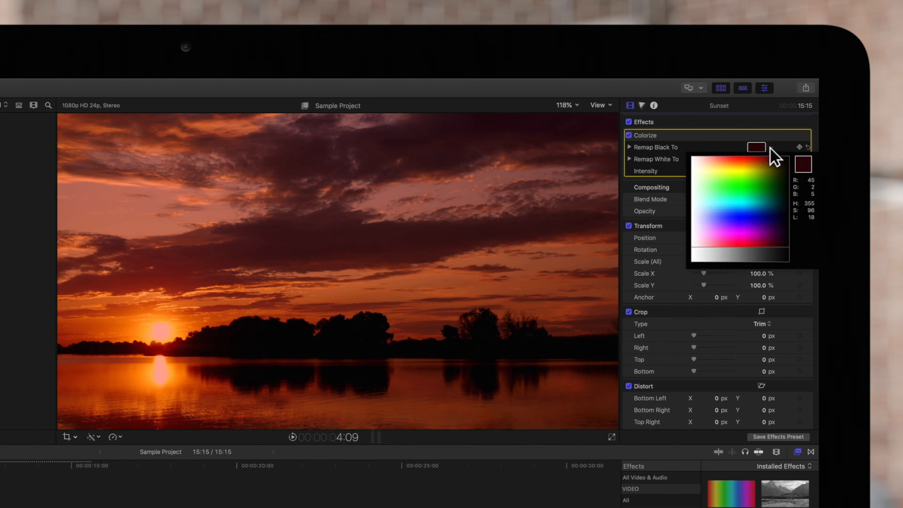
left_click(756, 220)
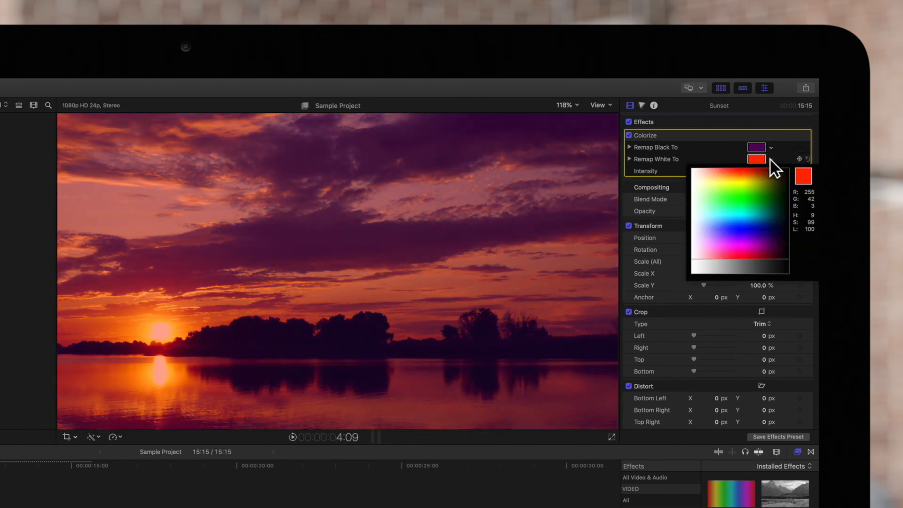
left_click(729, 245)
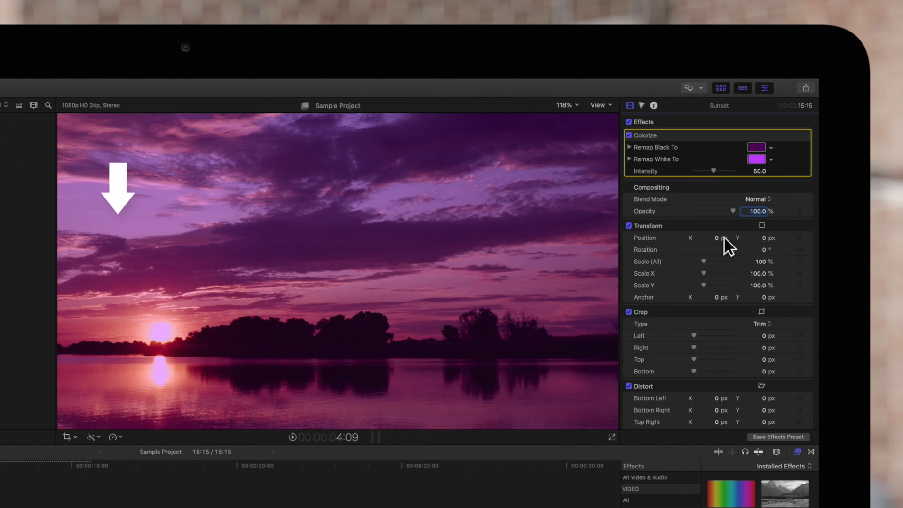
left_click(756, 159)
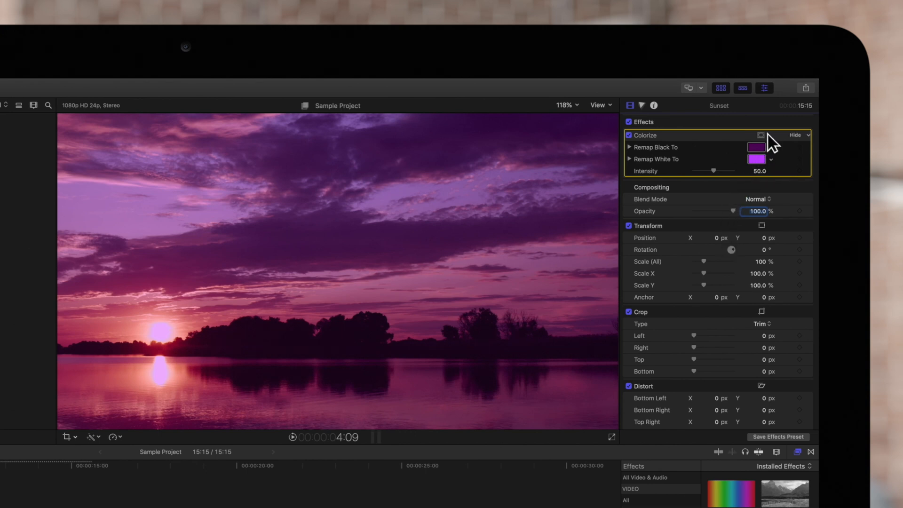
- Add a Color Mask to Colorize and sample the sunlit water color
left_click(761, 135)
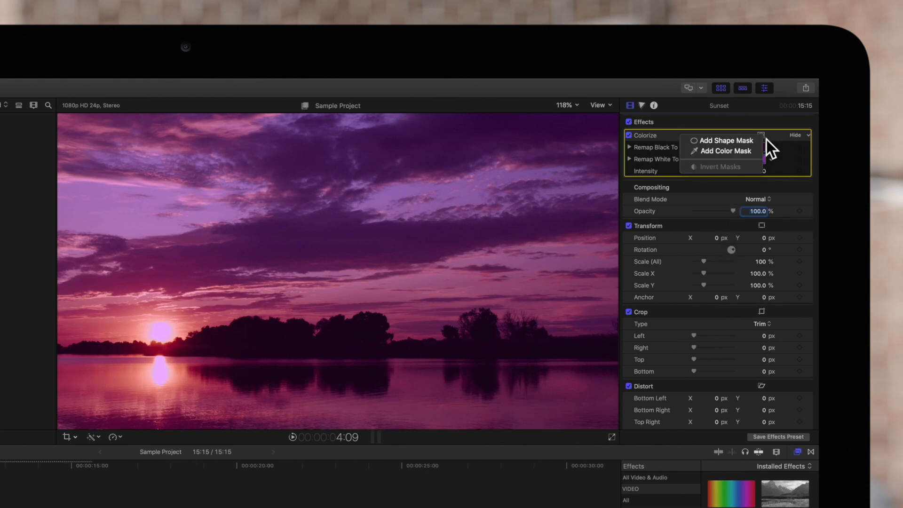
mouse_move(723, 151)
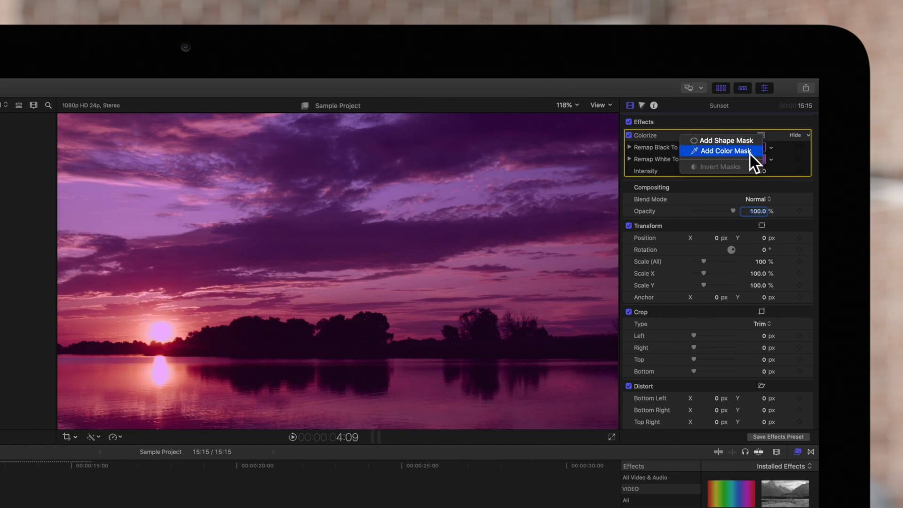
left_click(724, 151)
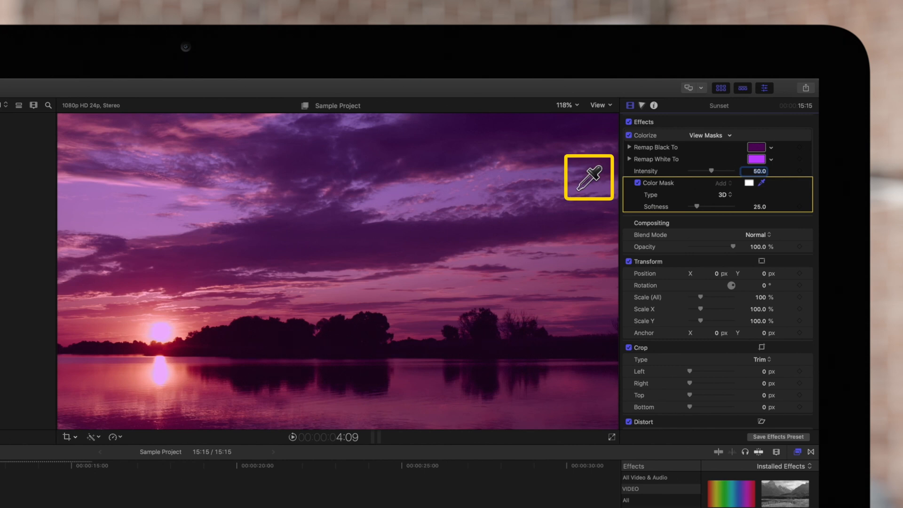
mouse_move(587, 176)
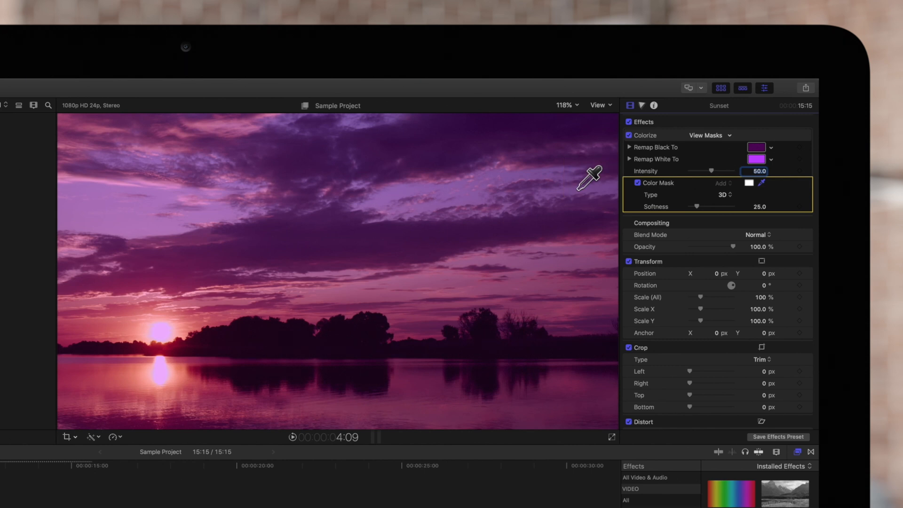
mouse_move(221, 357)
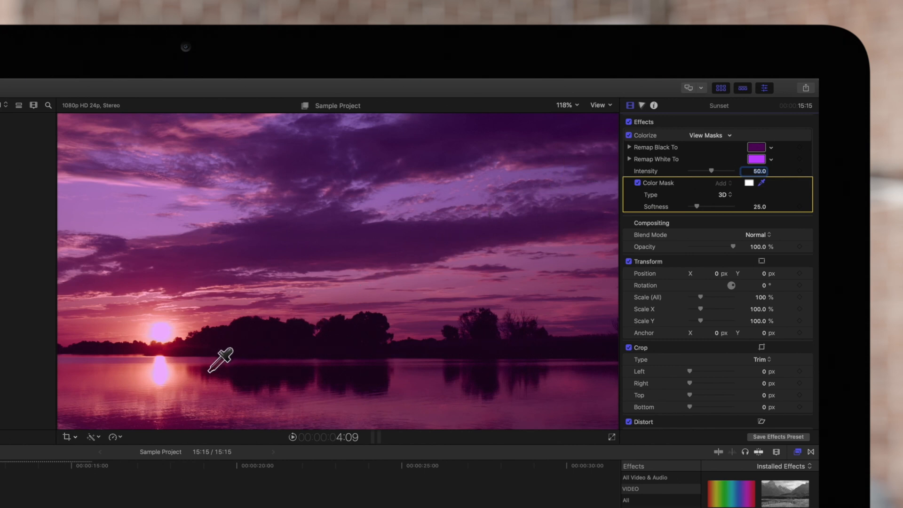
mouse_move(196, 369)
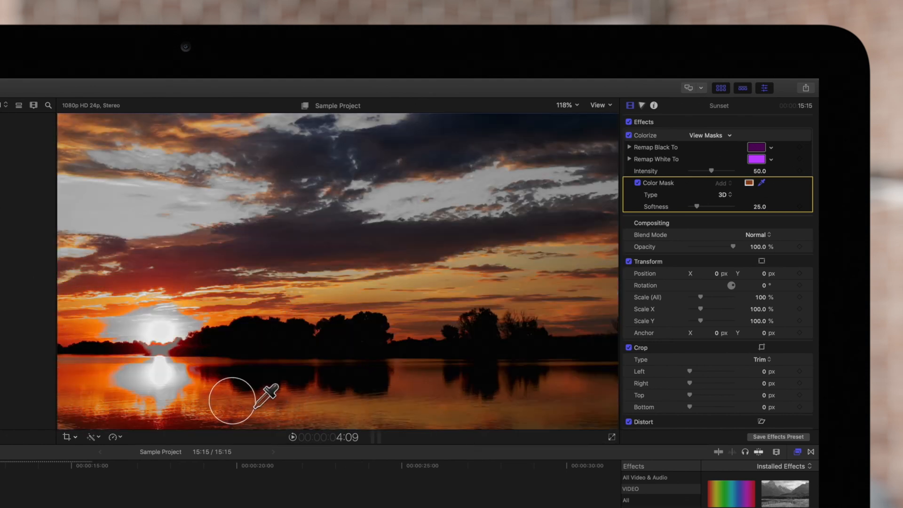
left_click(232, 401)
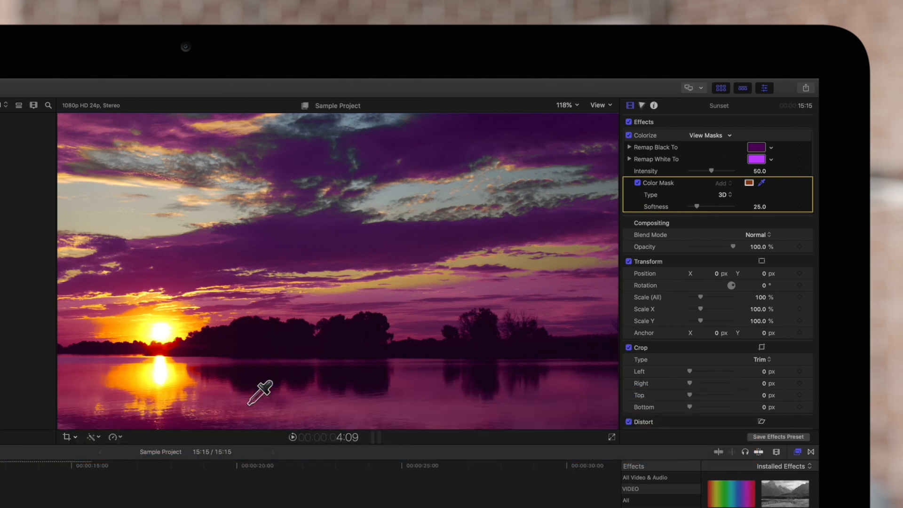
- Refine the color mask by adding more sky color and subtracting unwanted colors
key("shift")
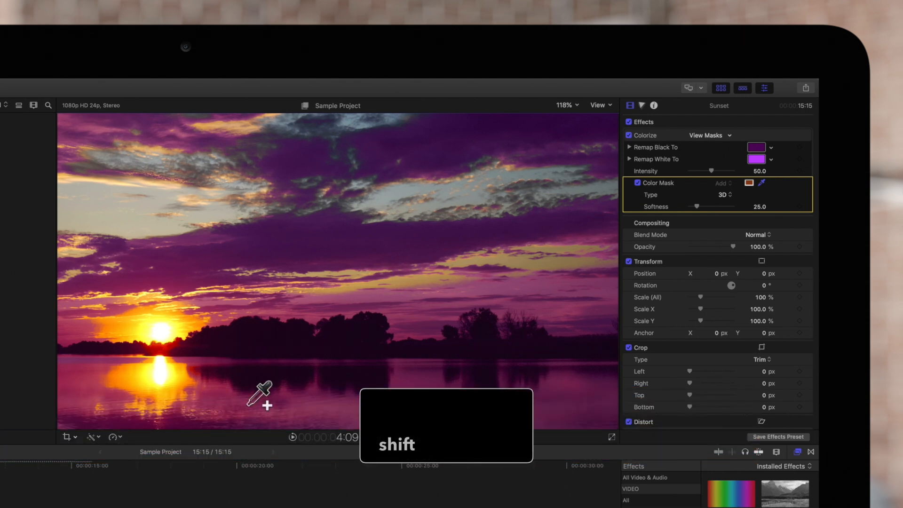
mouse_move(320, 279)
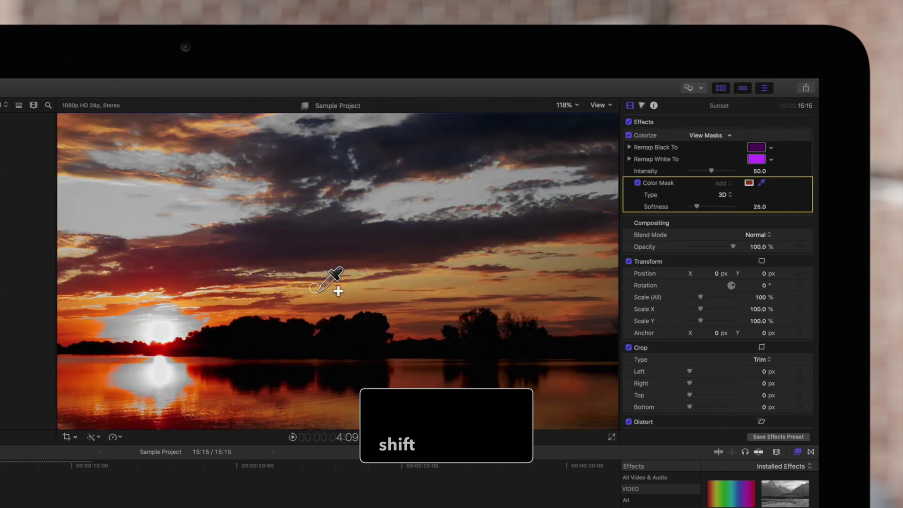
left_click(336, 282)
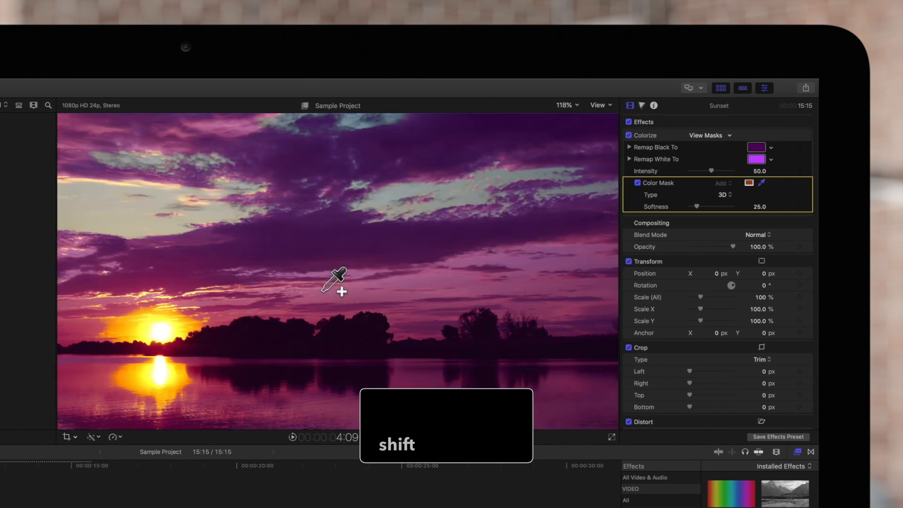
key("shift")
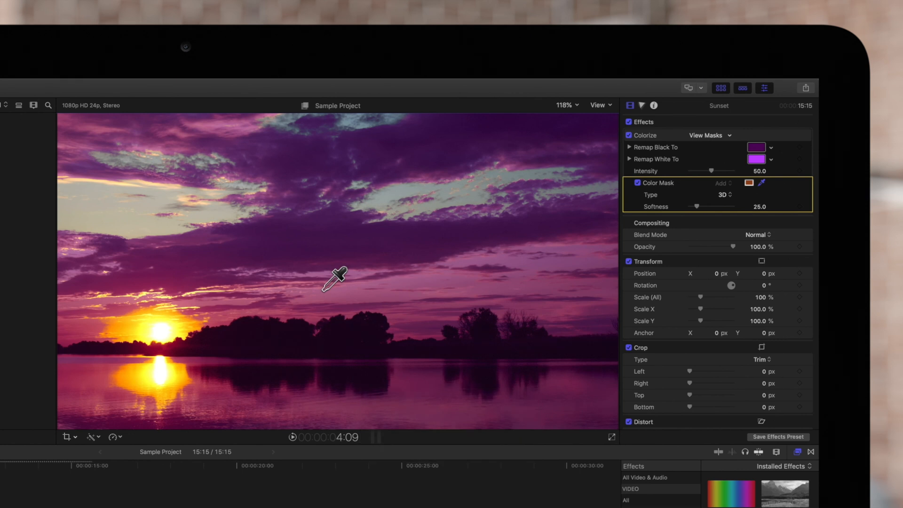
key("option")
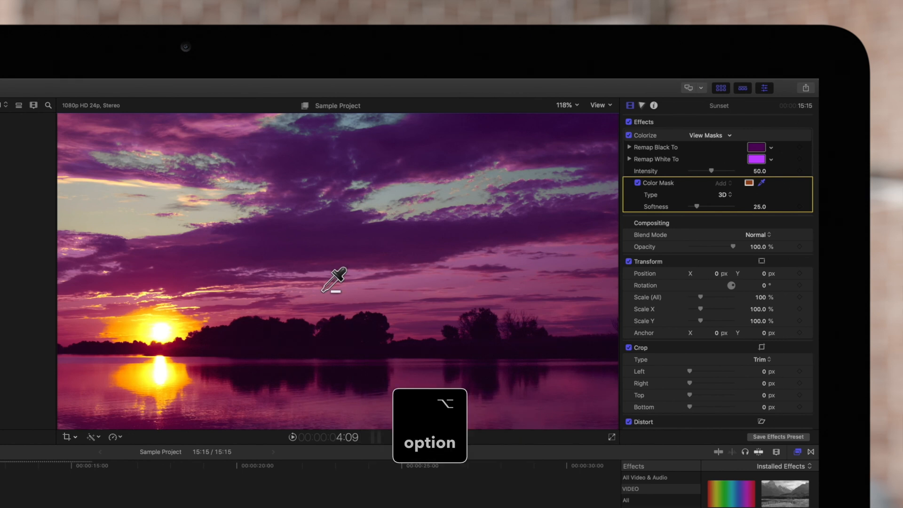
mouse_move(457, 262)
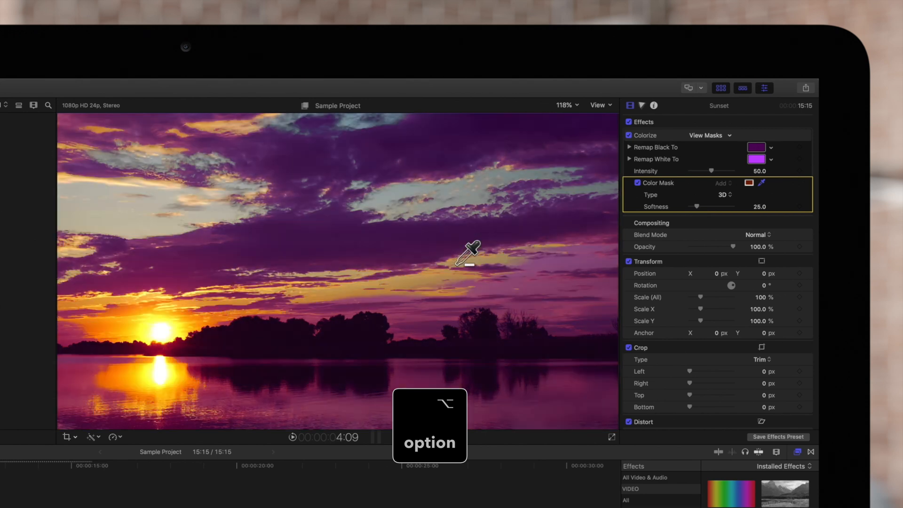
key("option")
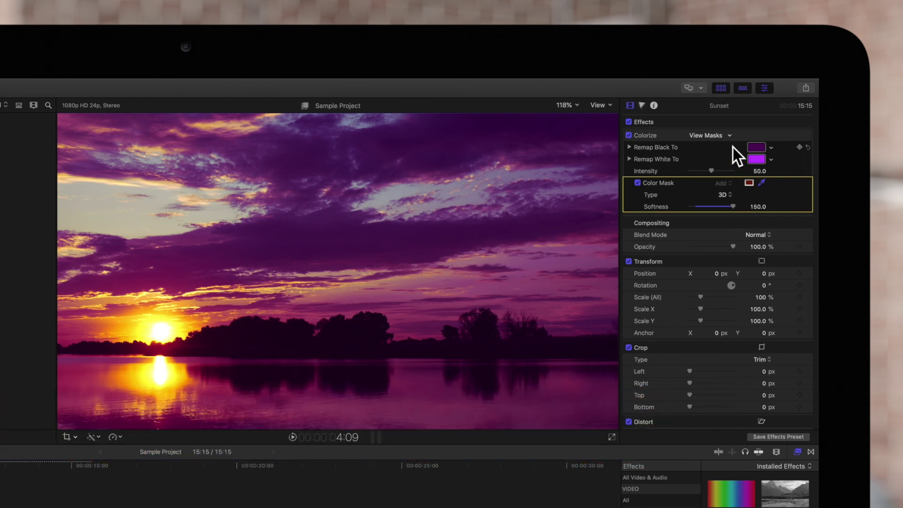
- Preview the mask in Black and White, then in Color over the image
left_click(708, 135)
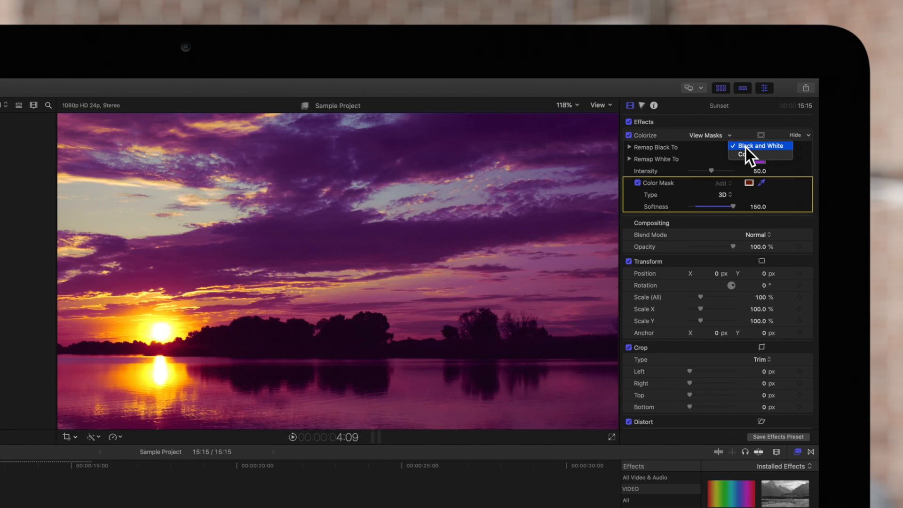
left_click(755, 145)
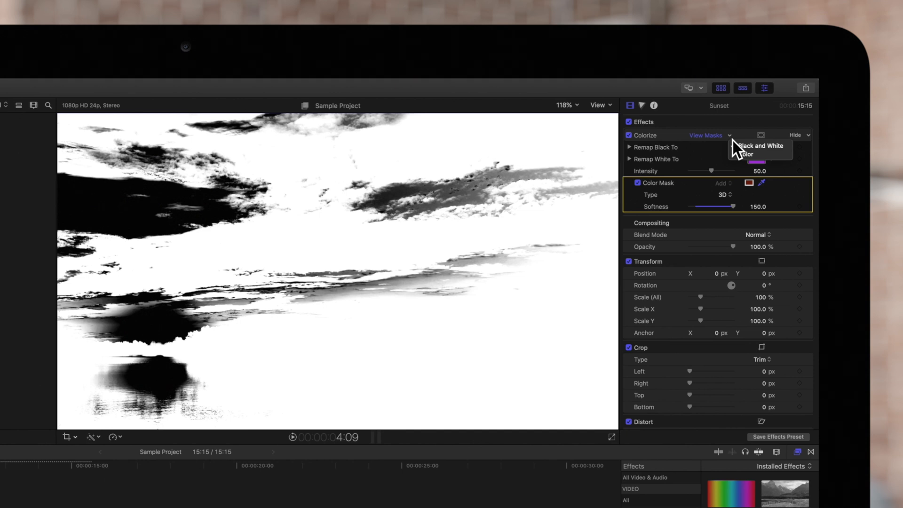
left_click(756, 147)
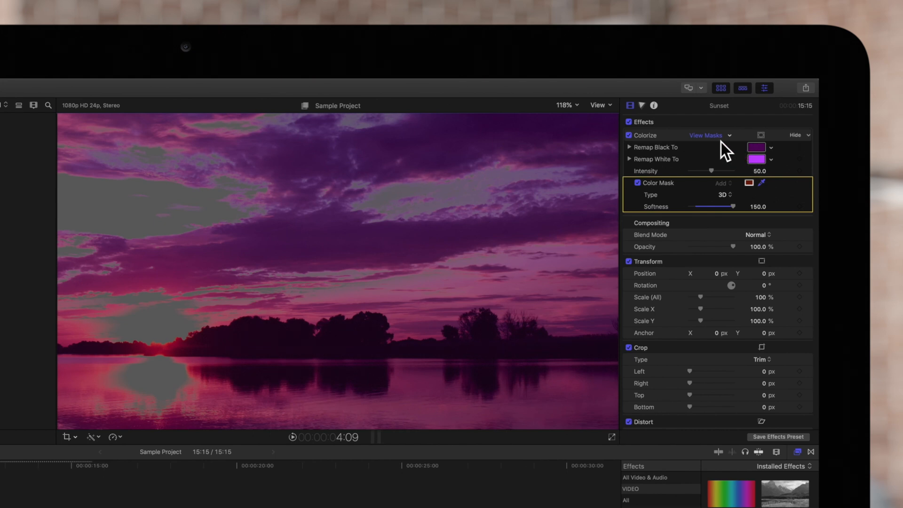
- Turn off the mask preview and invert the Colorize effect's masks
left_click(705, 135)
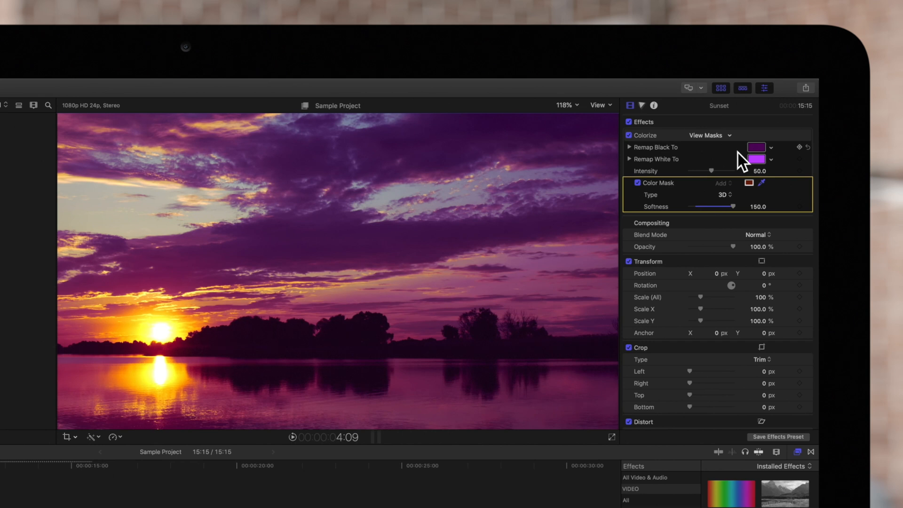
mouse_move(746, 161)
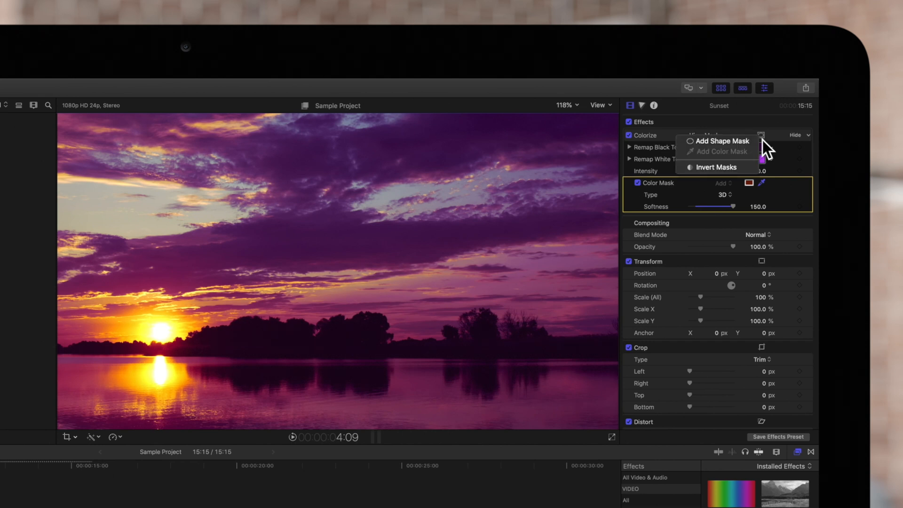
mouse_move(717, 168)
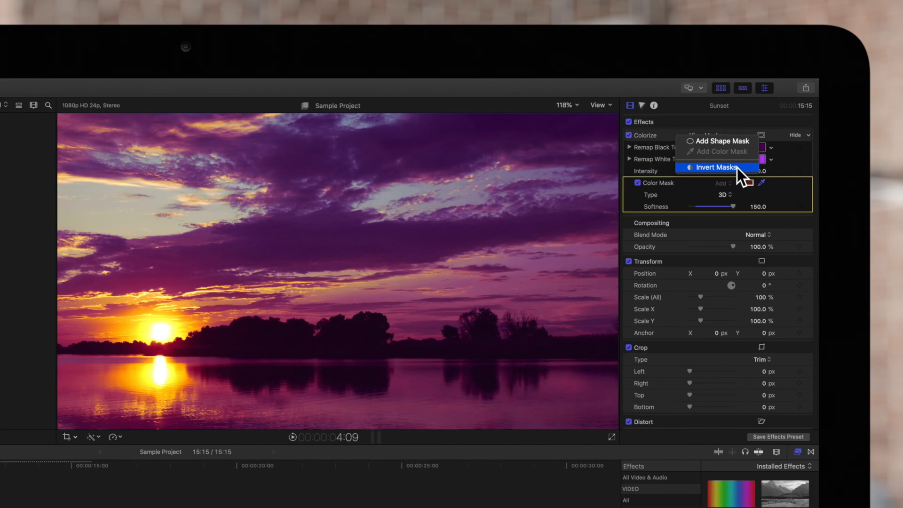
left_click(714, 167)
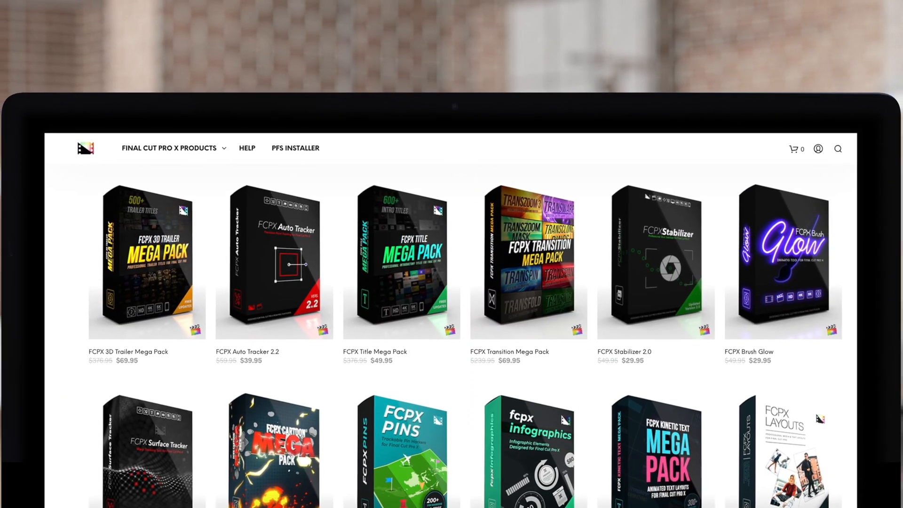
- Scroll down the Pixel Film Studios store to see more FCPX plugins
scroll("down", 3)
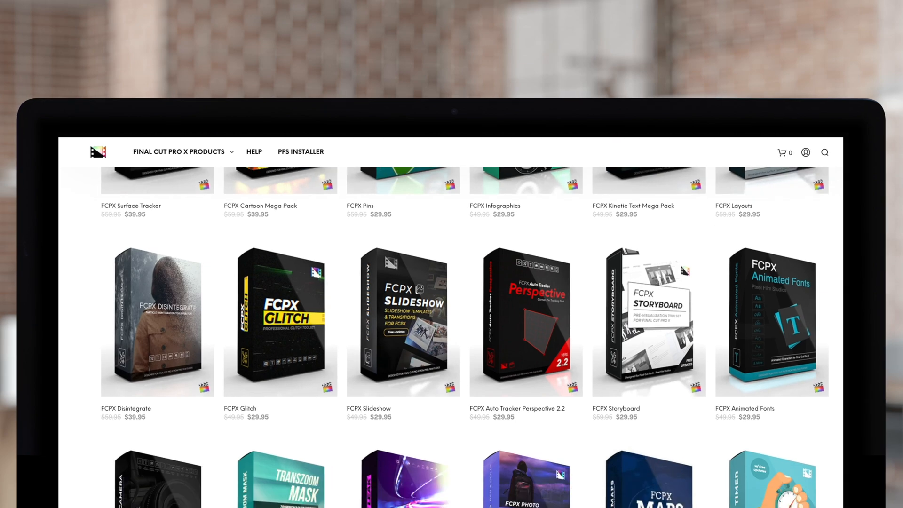
scroll("down", 3)
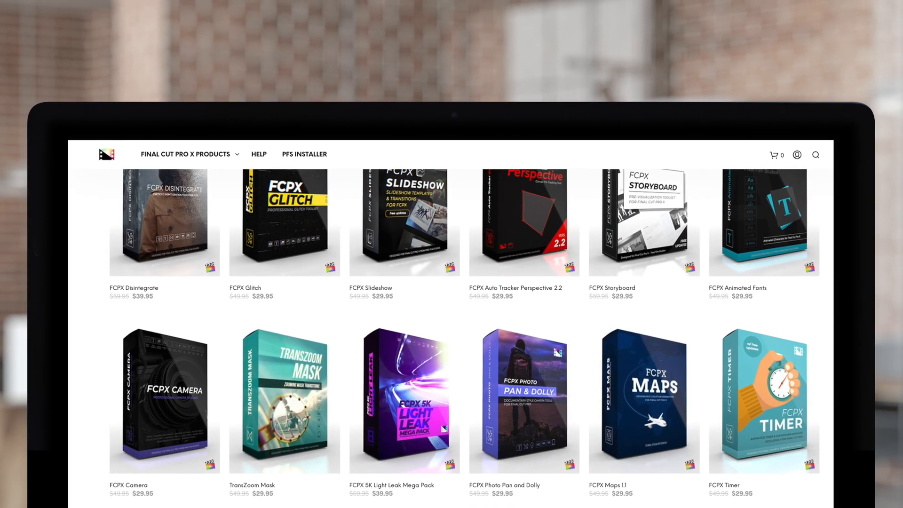